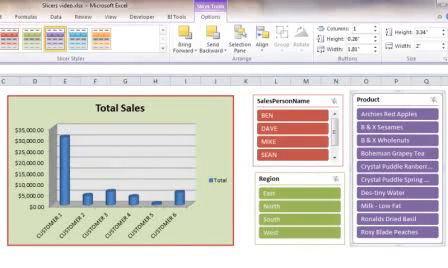
Filter the Total Sales chart to salesperson BEN with the SalesPersonName slicer, then clear it.
click(25, 13)
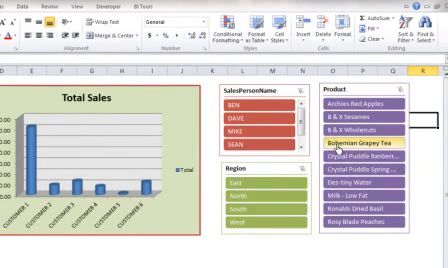
click(248, 117)
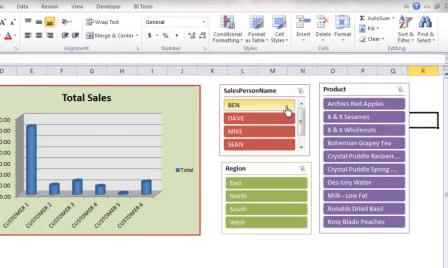
click(235, 117)
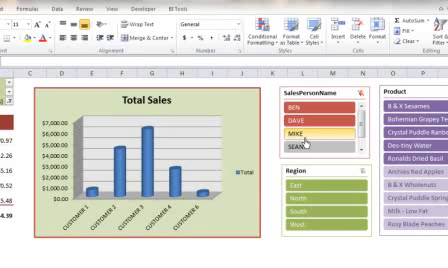
click(300, 135)
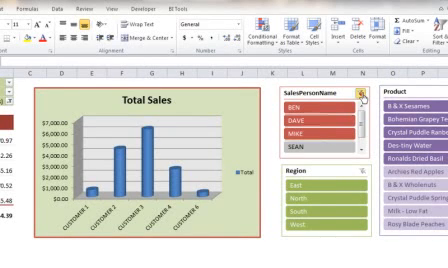